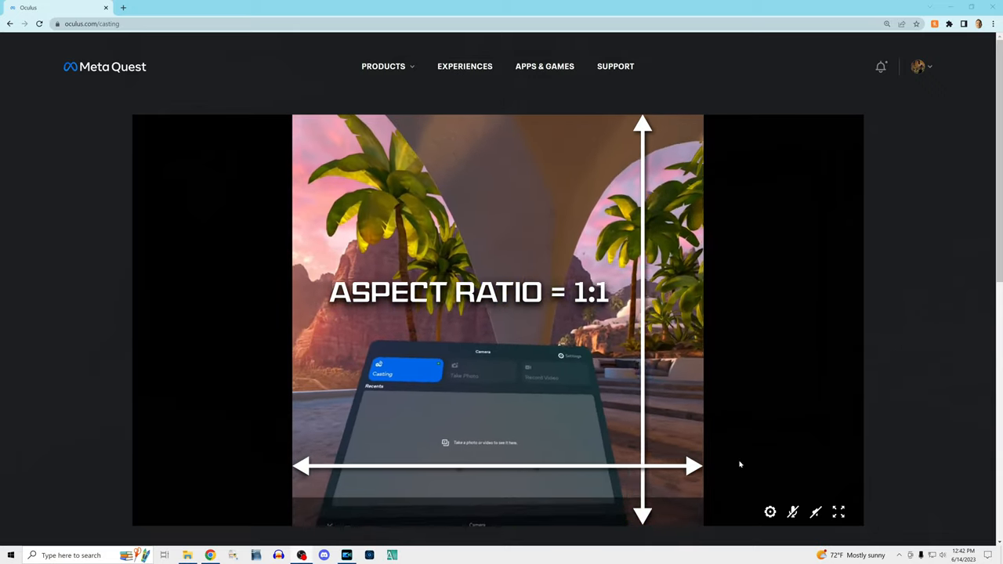
Step: Switch the Meta Quest casting video to full screen
{"action": "left_click", "coordinate": [838, 512]}
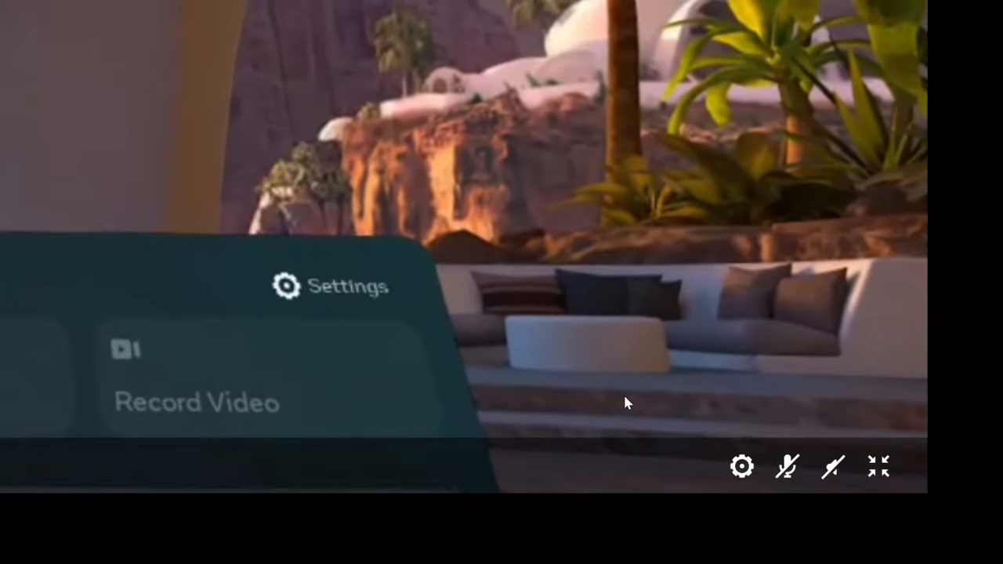
Step: Unmute the cast's game audio and the headset microphone
{"action": "left_click", "coordinate": [834, 466]}
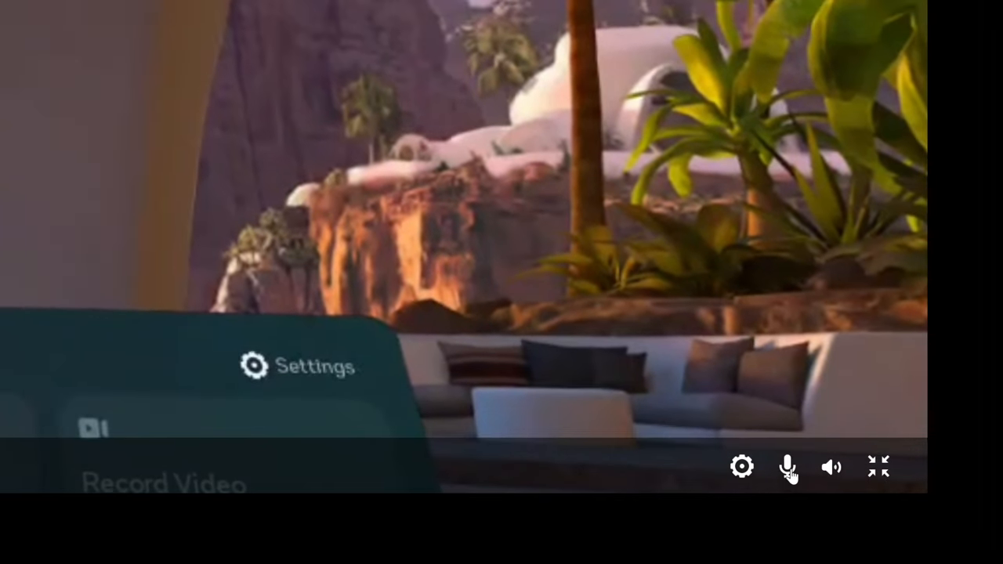
{"action": "left_click", "coordinate": [789, 466]}
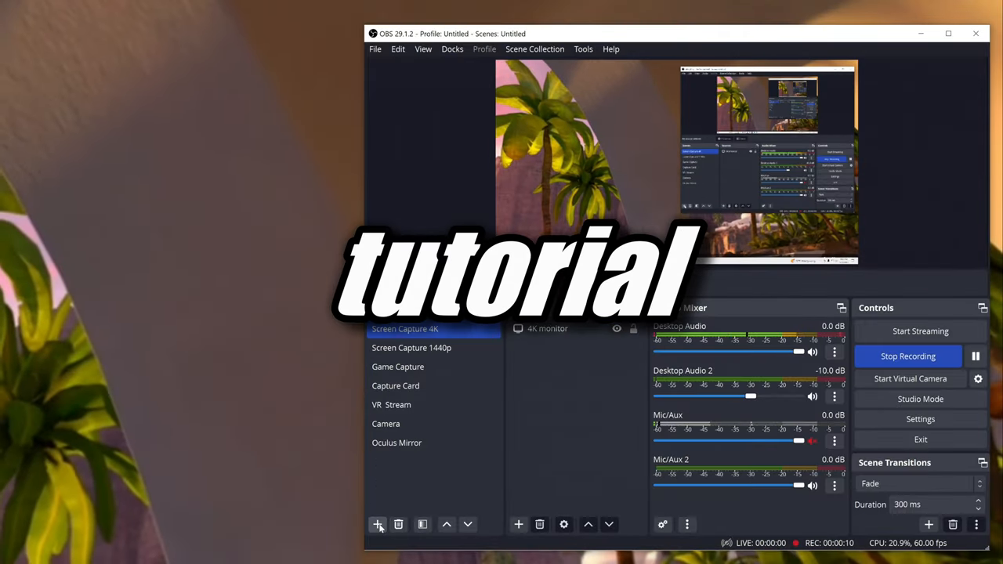
Step: Add a Window Capture source of the '[chrome.exe]: Oculus - Google Chrome' window
{"action": "left_click", "coordinate": [377, 524]}
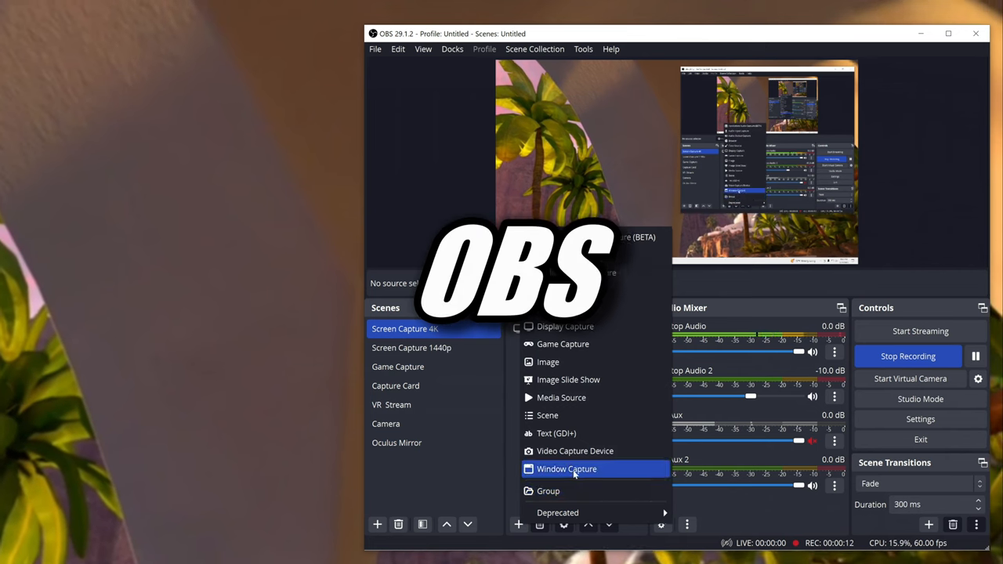
{"action": "left_click", "coordinate": [566, 469]}
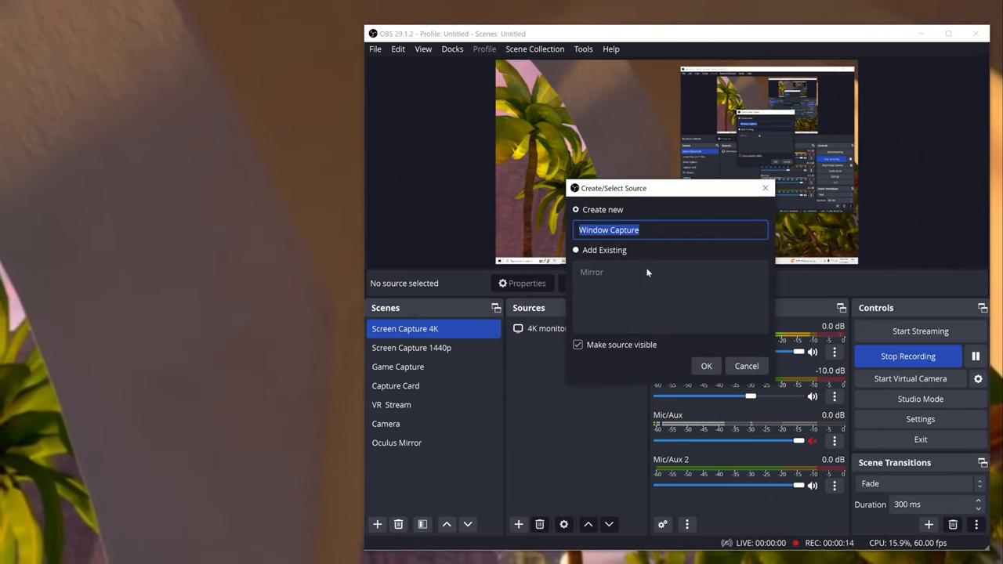
{"action": "left_click", "coordinate": [706, 366]}
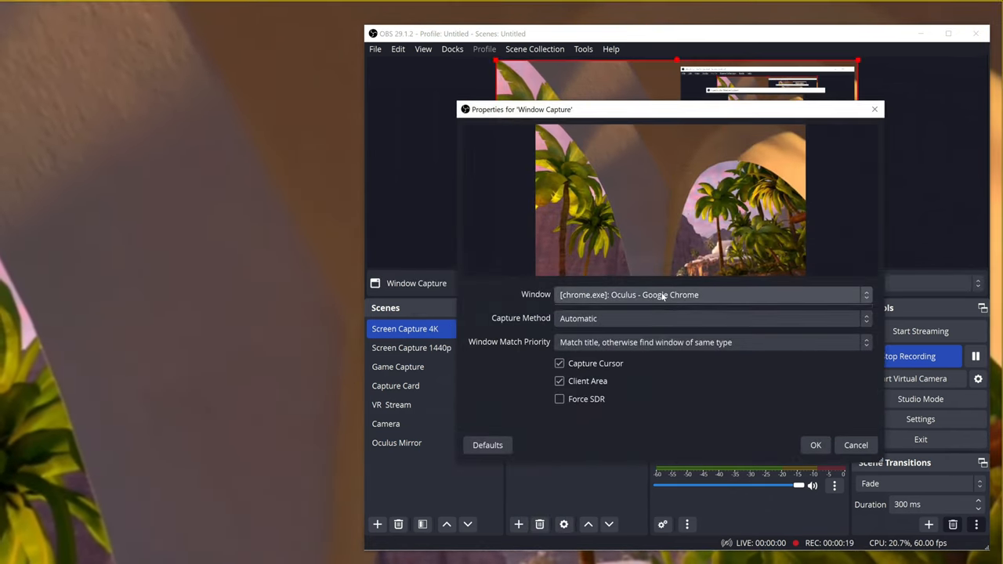
{"action": "left_click", "coordinate": [815, 445]}
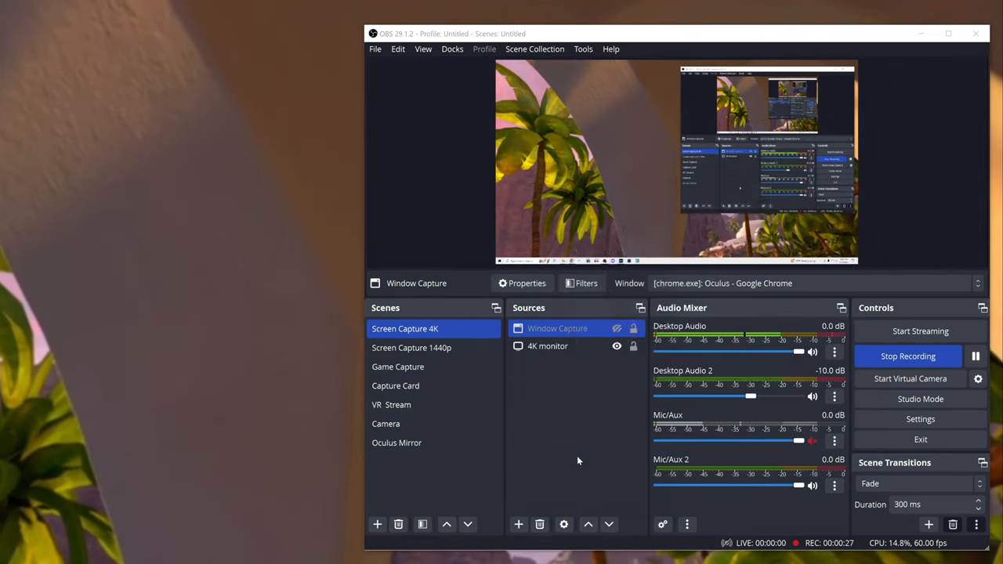
Step: Begin adding a Video Capture Device source, offered existing El Gato and WebCam devices
{"action": "left_click", "coordinate": [519, 524]}
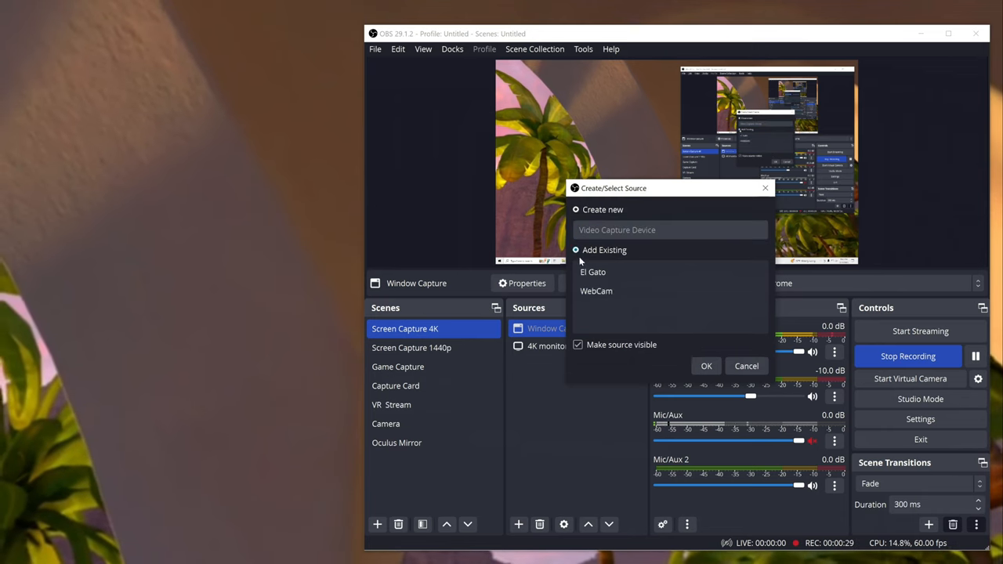
{"action": "left_click", "coordinate": [705, 366]}
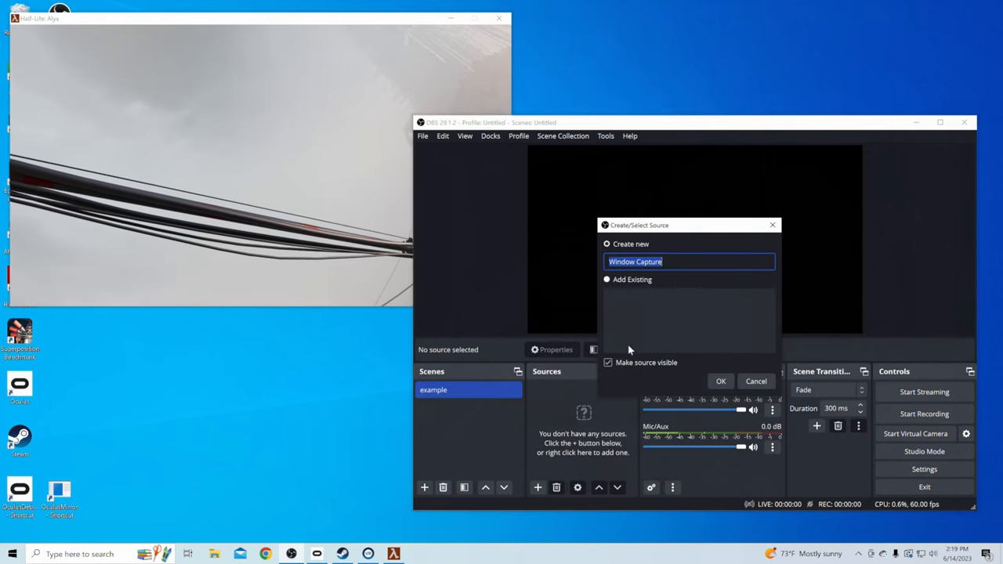
Step: Create a Window Capture source for the '[hlvr.exe]: Half-Life: Alyx' window
{"action": "left_click", "coordinate": [719, 381]}
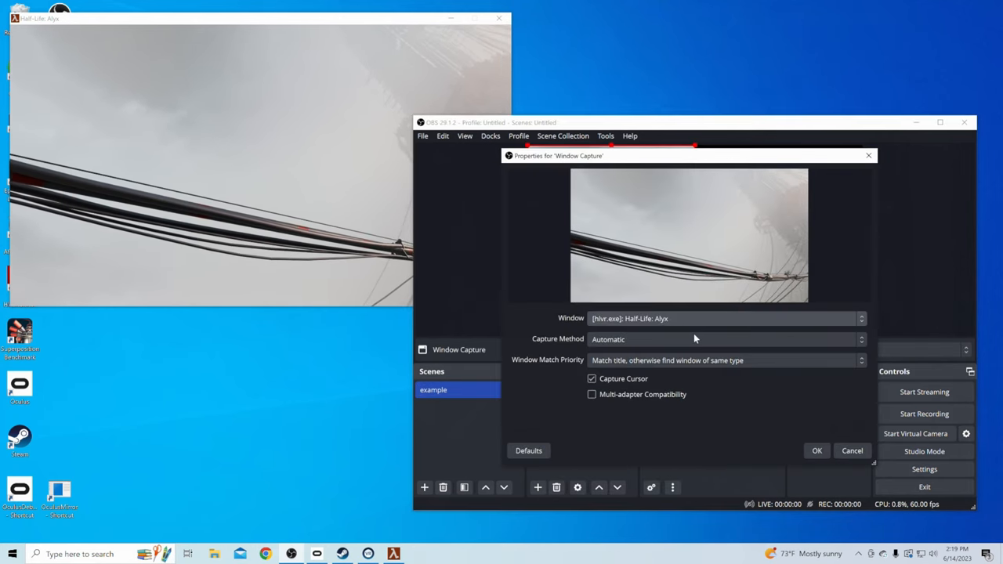
{"action": "left_click", "coordinate": [817, 451]}
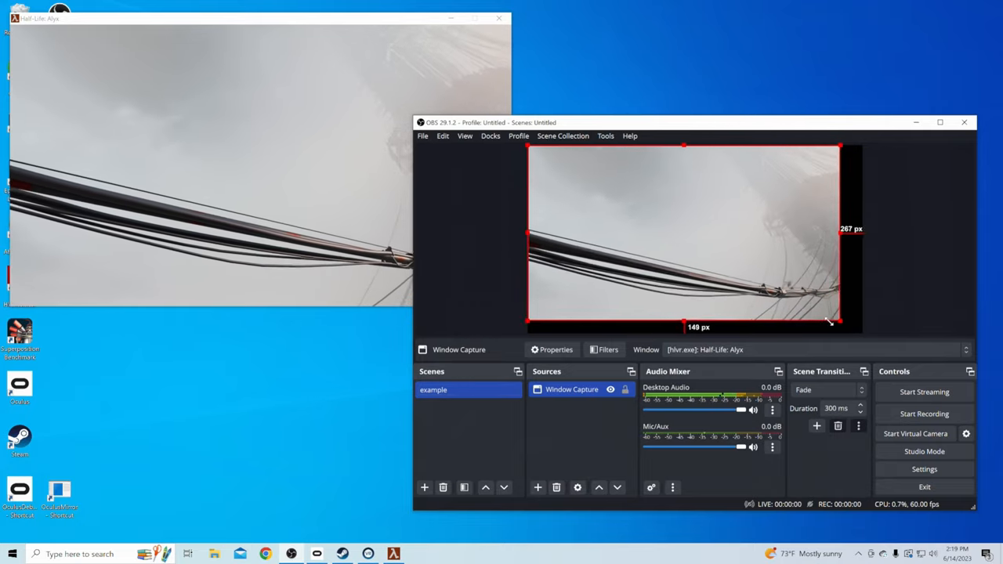